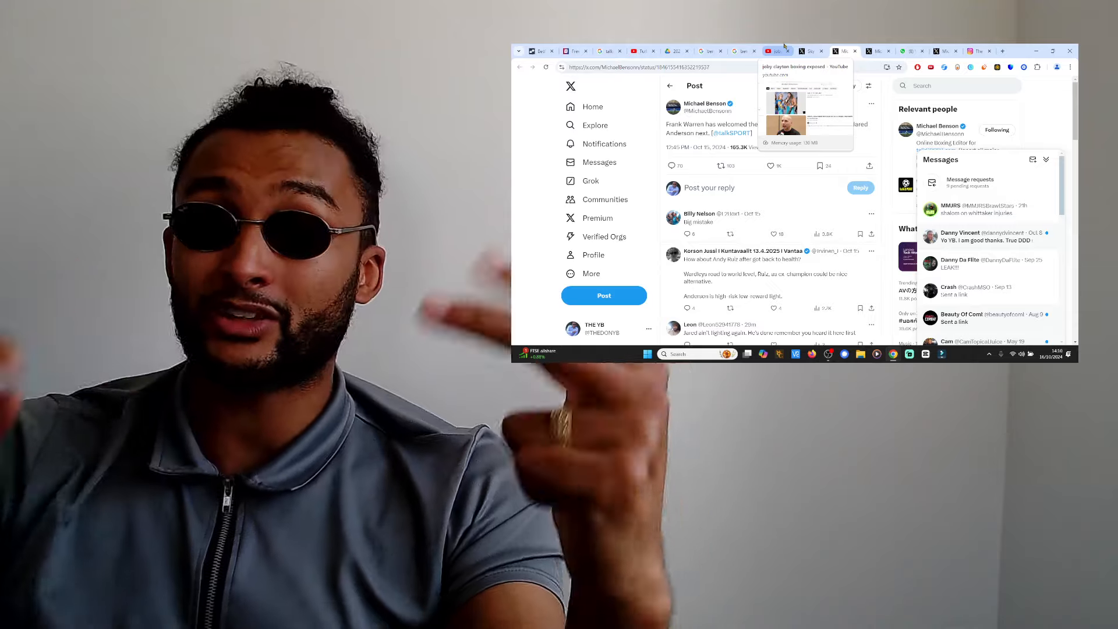
Step: Search Google for 'beterbiev olympics' in a new tab, showing Artur Beterbiev's Olympics and Wikipedia pages
left_click(1001, 51)
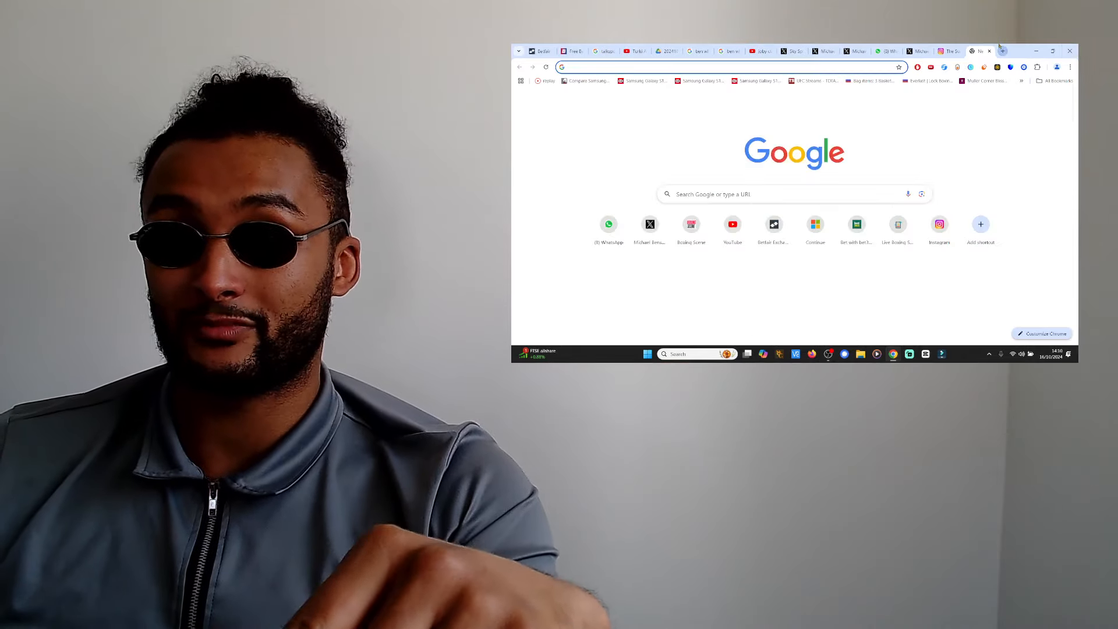
type("beterbiev olympics")
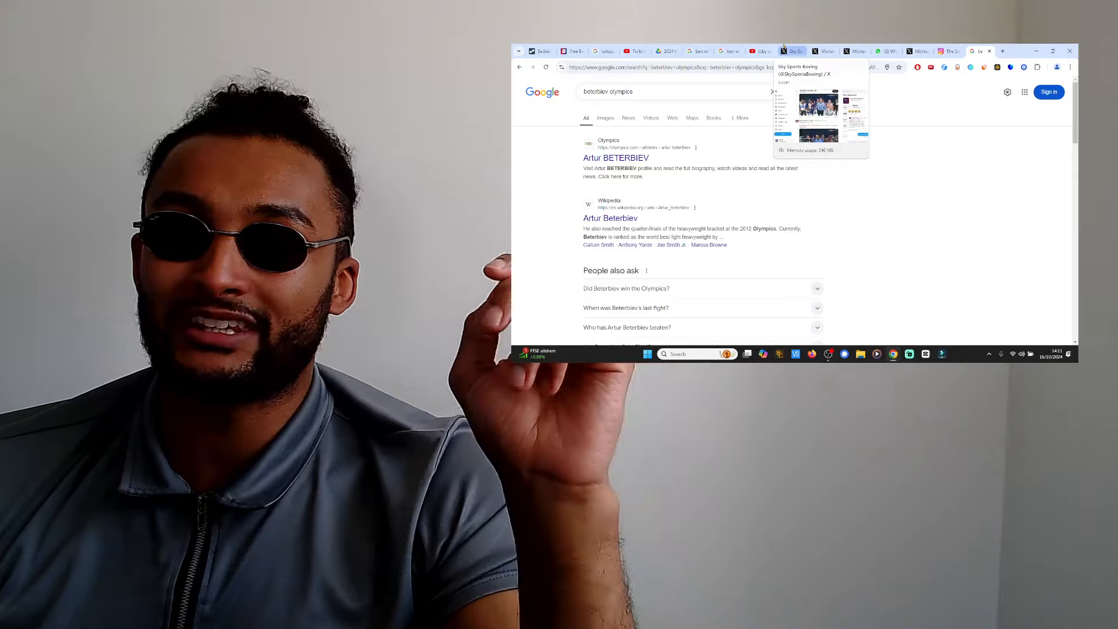
left_click(823, 51)
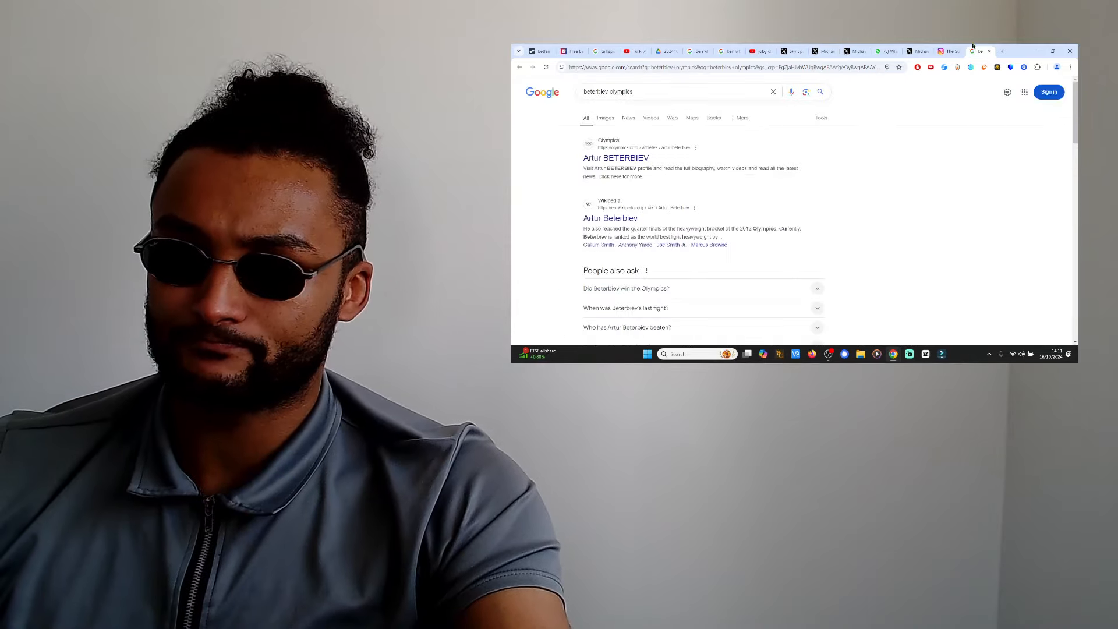
right_click(620, 150)
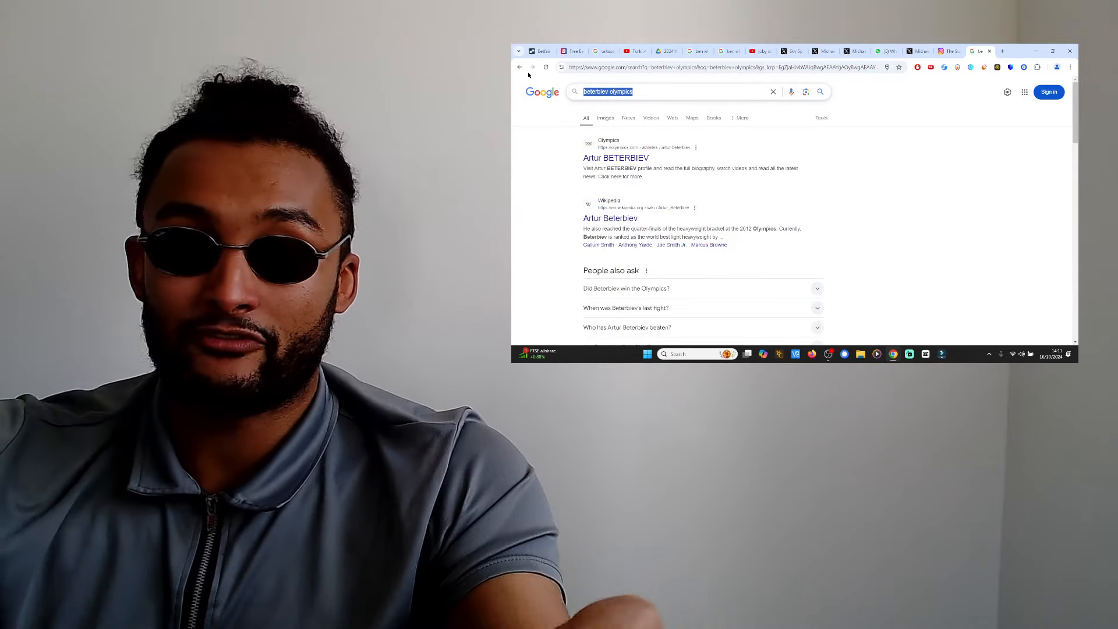
Step: Replace the query with 'fabio wardley' and open the Wardley vs Jared Anderson X post
type("fabio warldey")
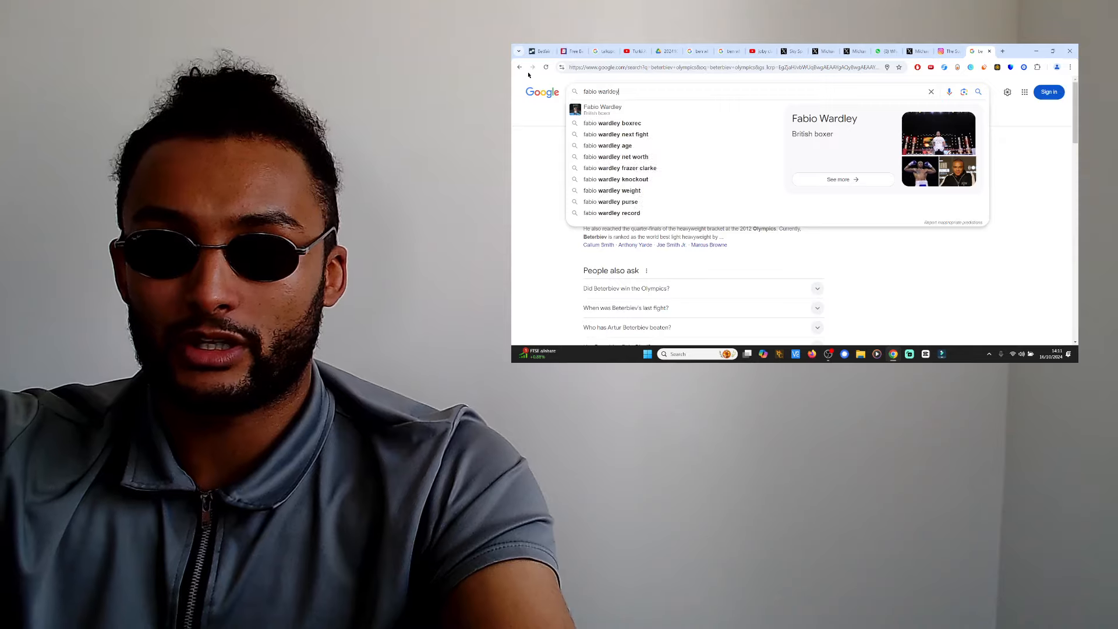
left_click(608, 146)
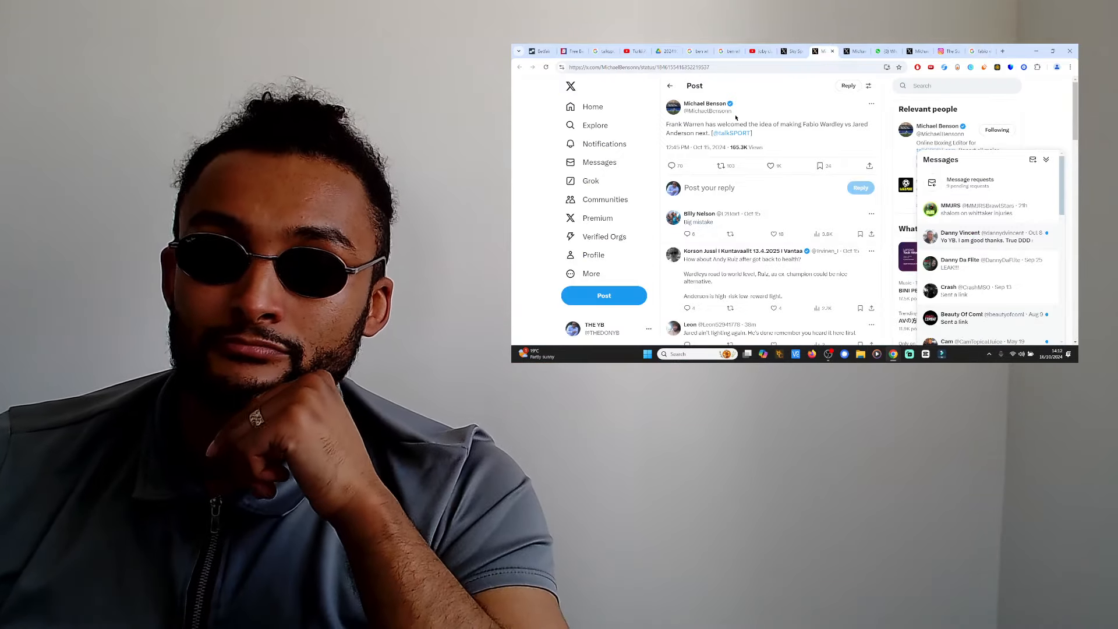
Step: View Michael Benson's post on Frank Warren welcoming Wardley vs Anderson, with its first replies
double_click(809, 124)
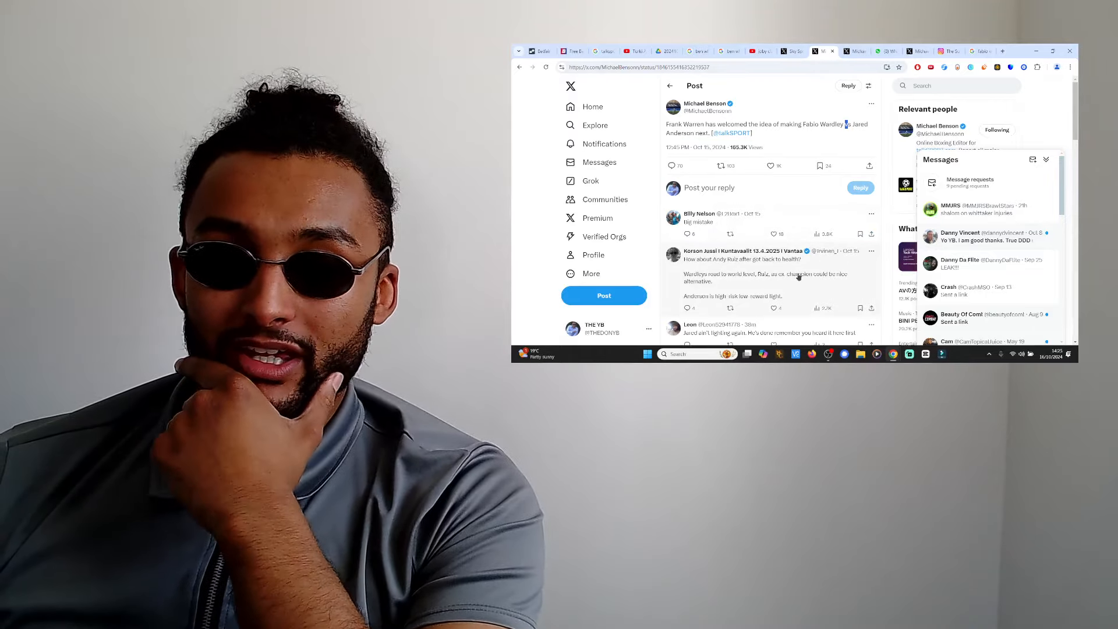
Step: Scroll down the Wardley vs Anderson reply thread to read the later comments
scroll("down", 3)
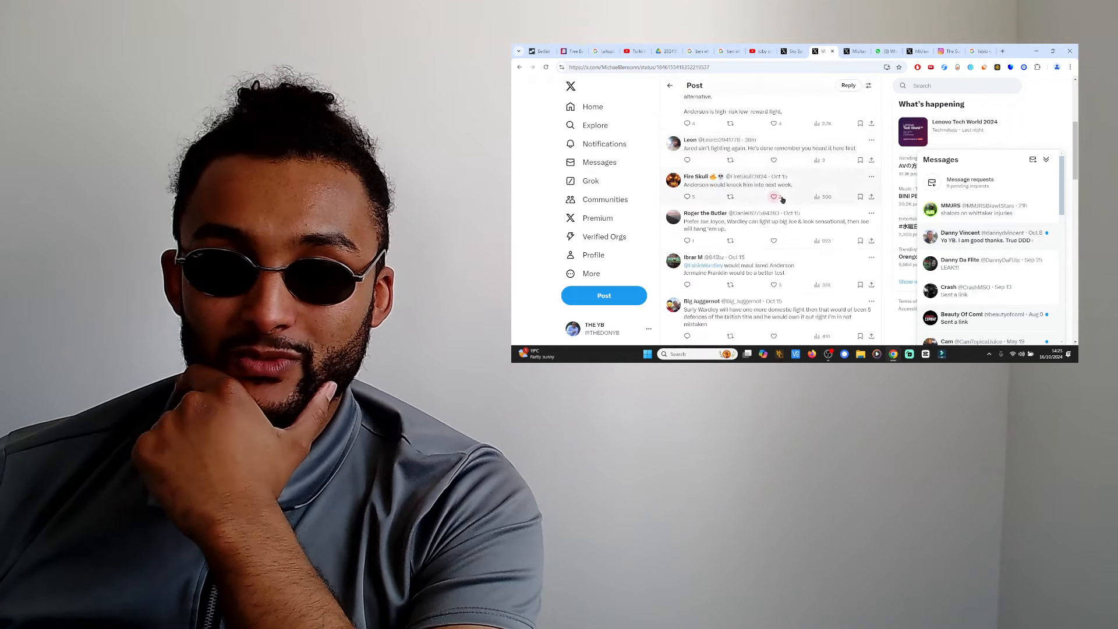
left_click(773, 197)
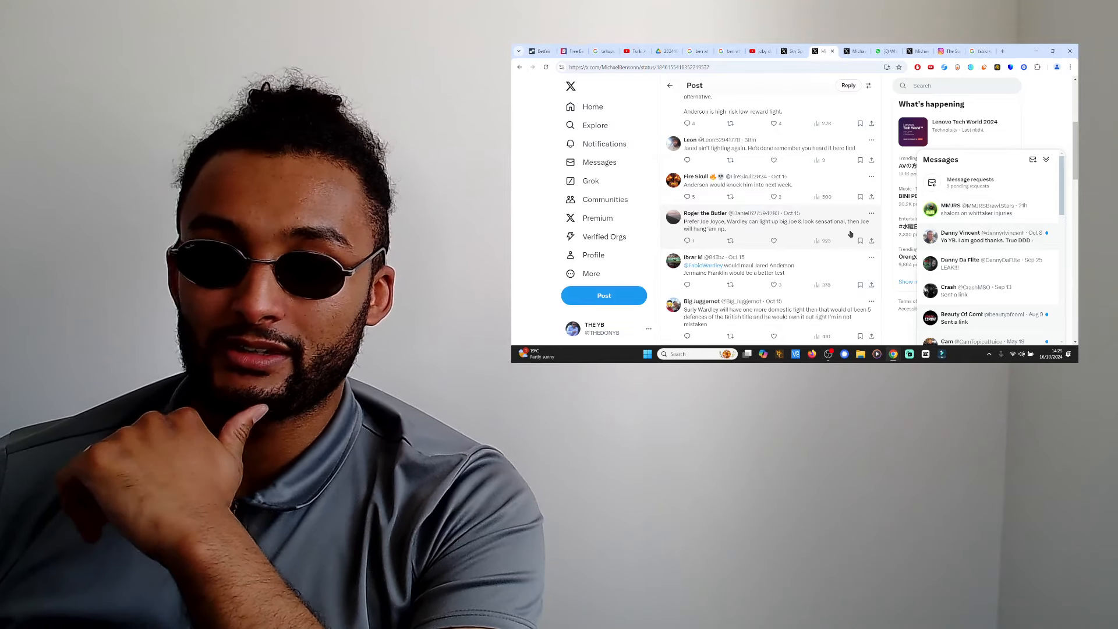
scroll("down", 3)
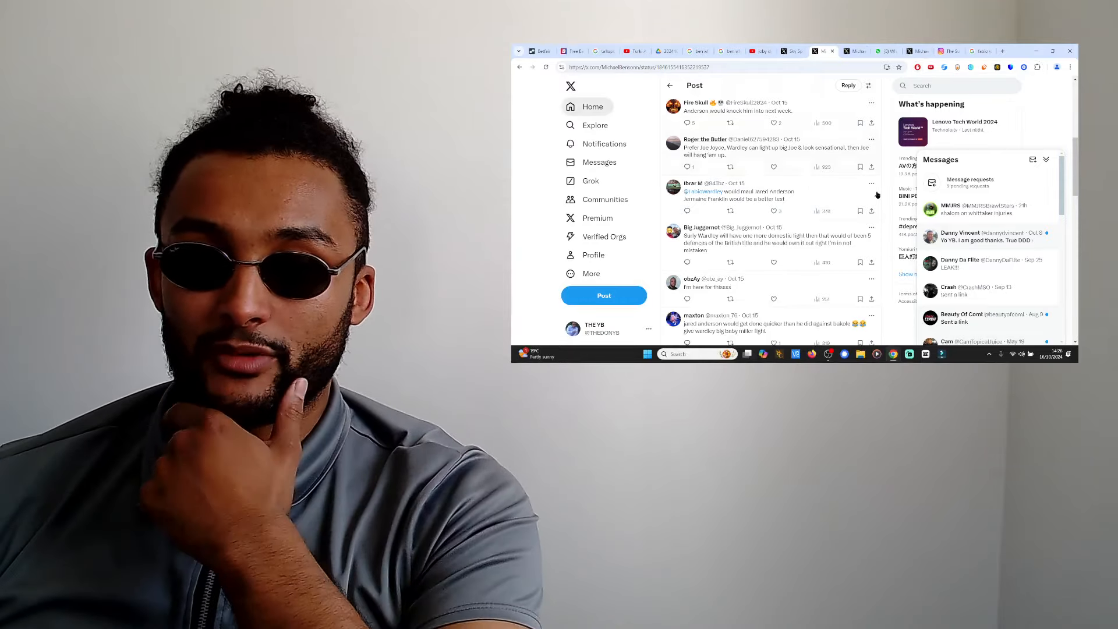
scroll("down", 3)
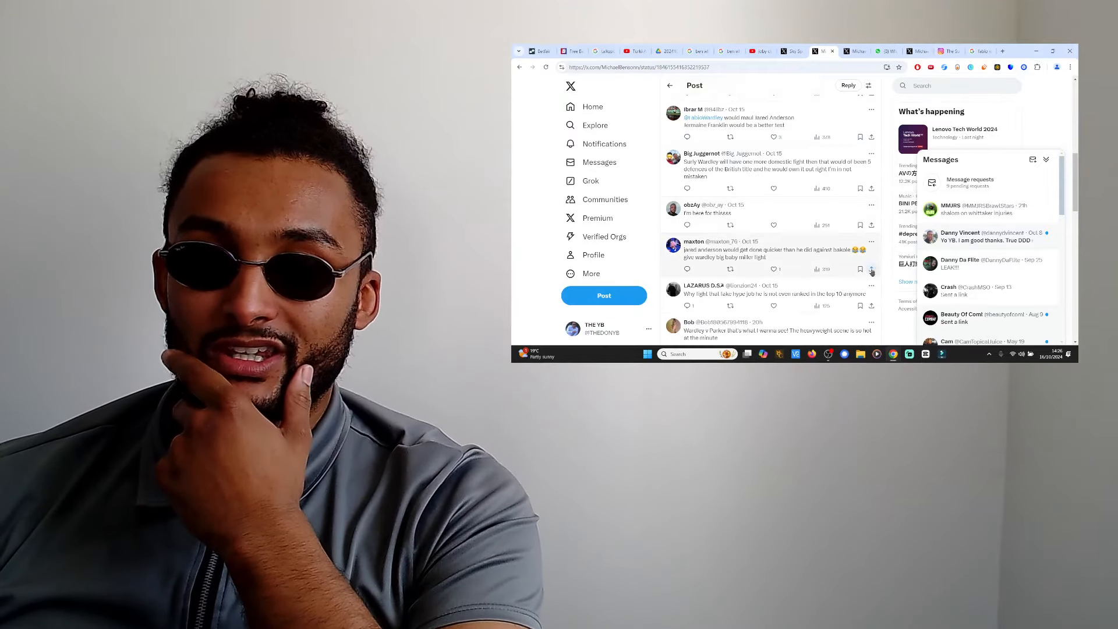